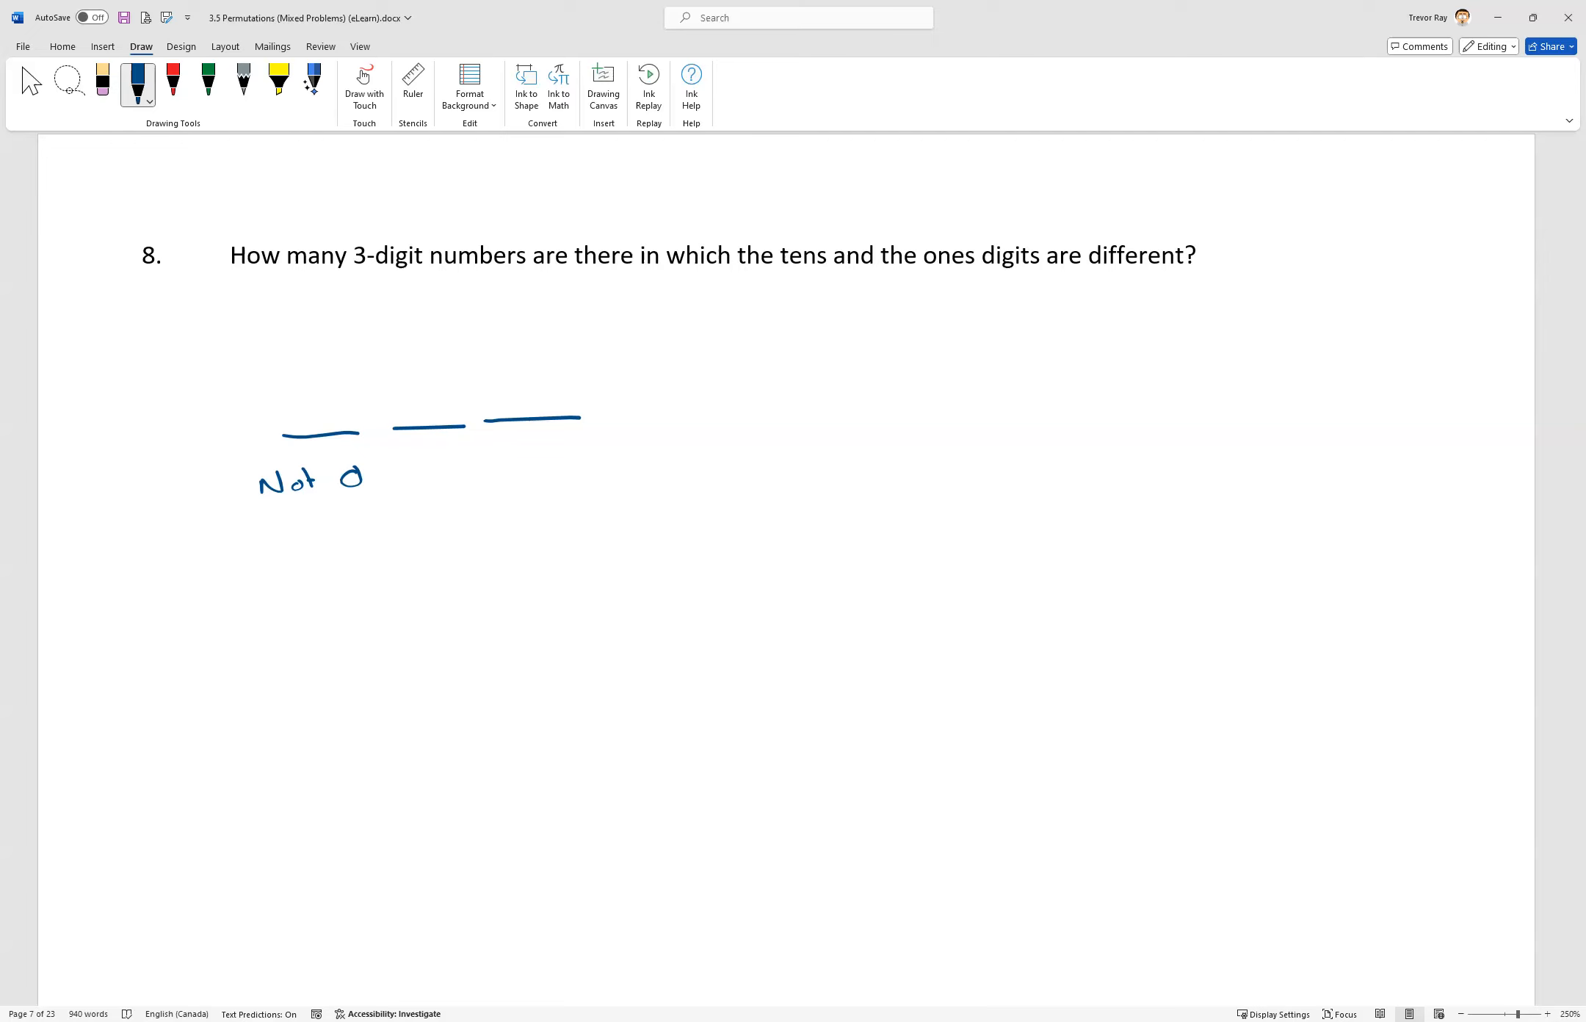
Step: Handwrite 9 above the first blank, the one labelled 'Not 0', in question 8
click(308, 401)
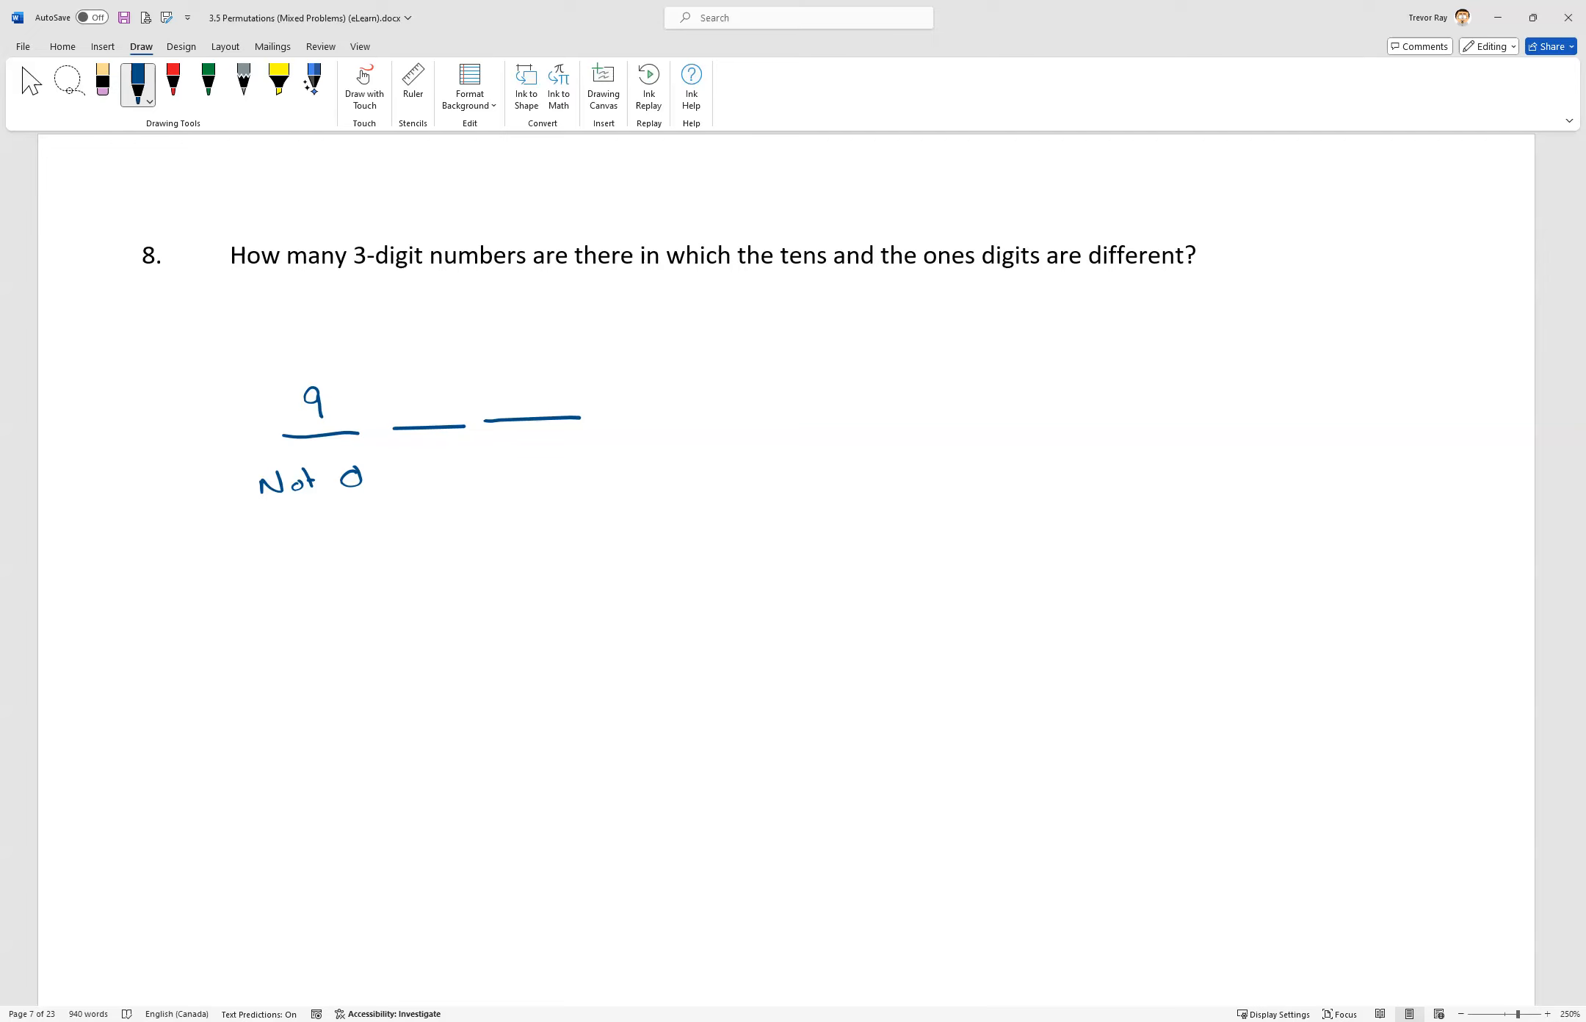
click(421, 392)
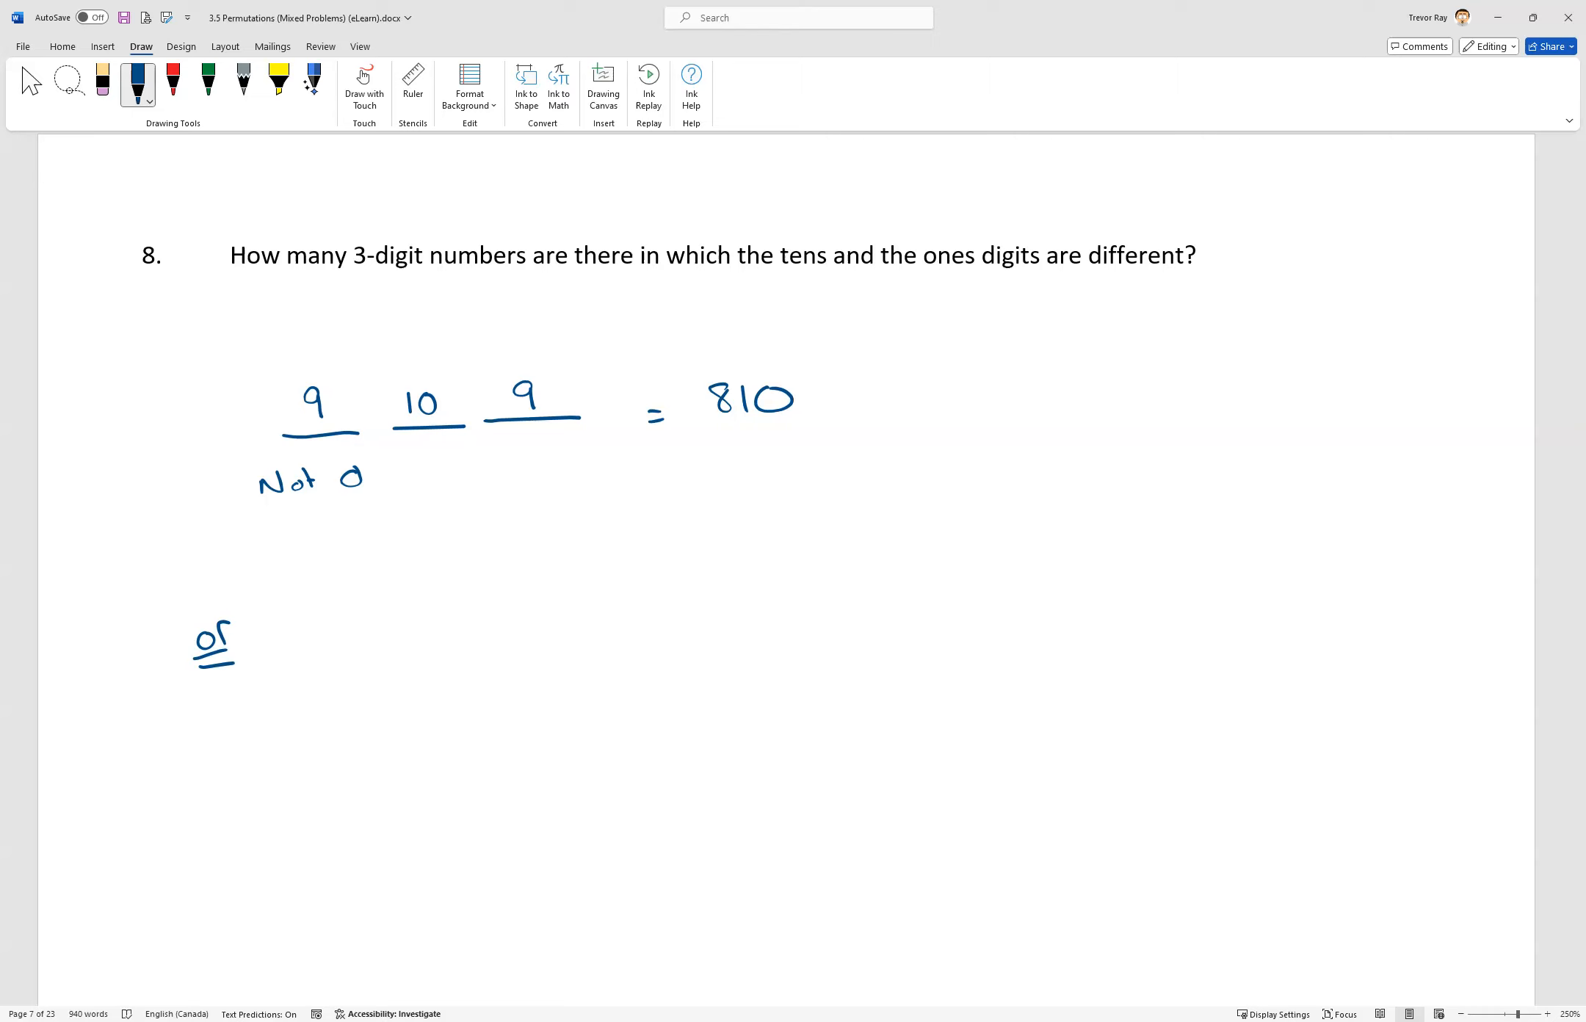
Step: Ink a mark beside the underlined 'or' to begin the second method below 810
click(338, 640)
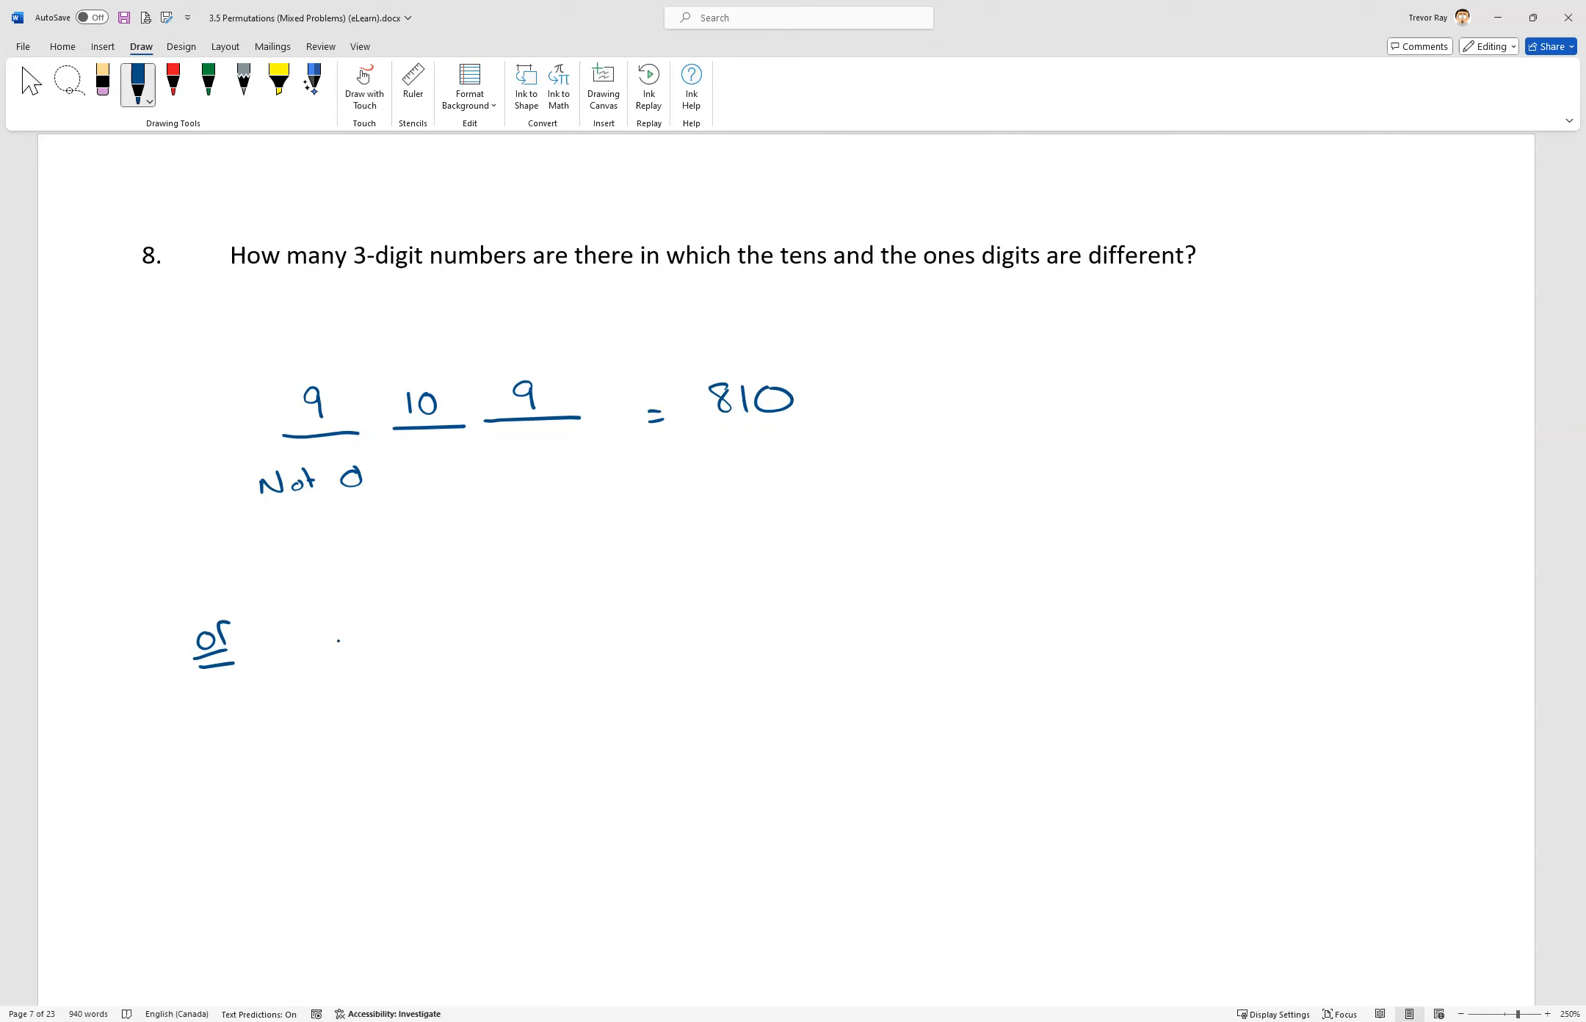